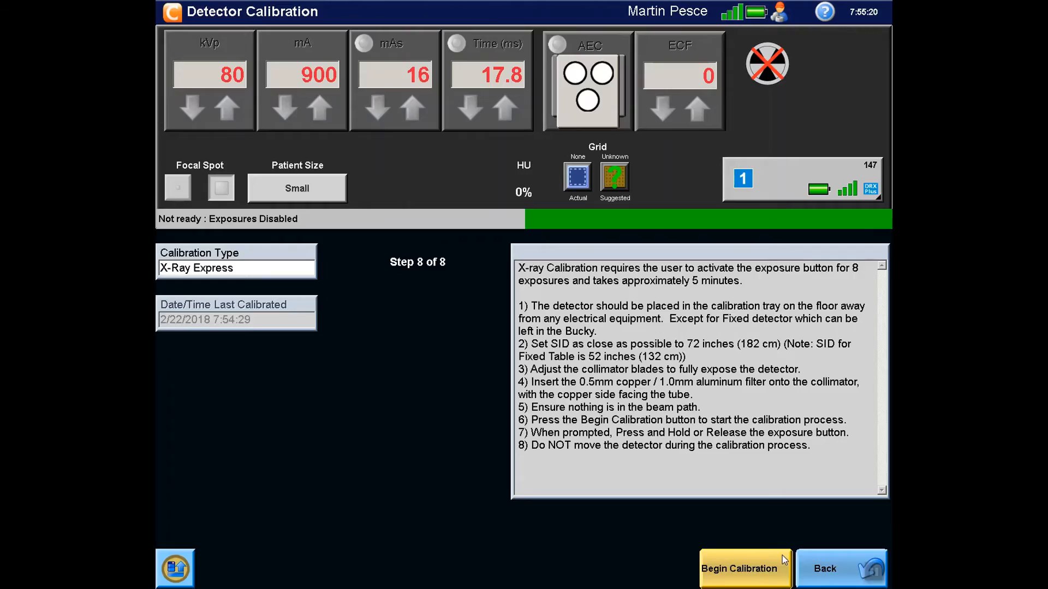
# Begin the X-Ray Express detector calibration exposures at Step 8 of 8
pyautogui.click(744, 569)
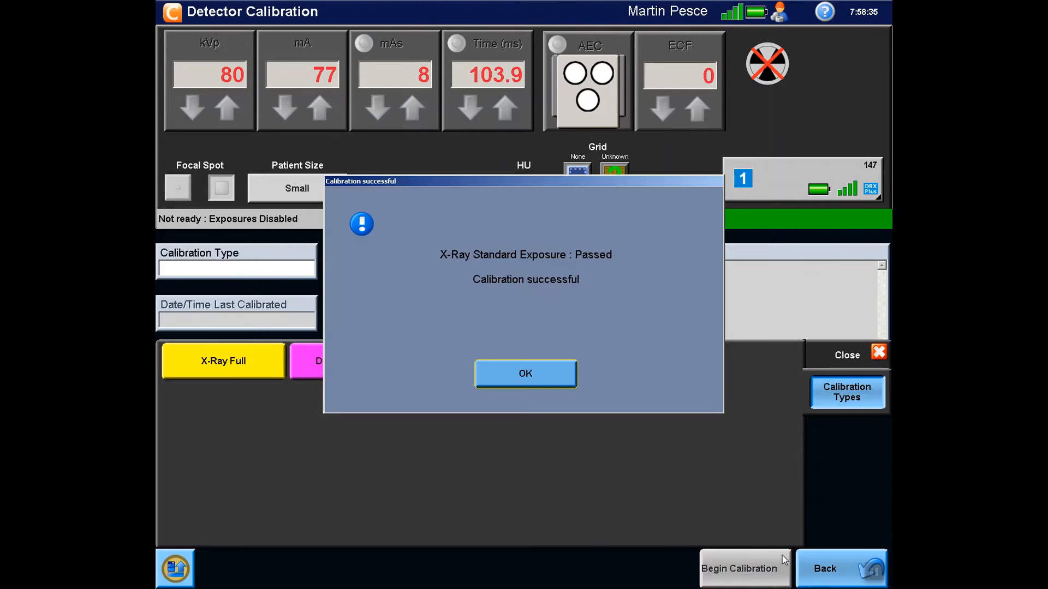
pyautogui.moveTo(724, 470)
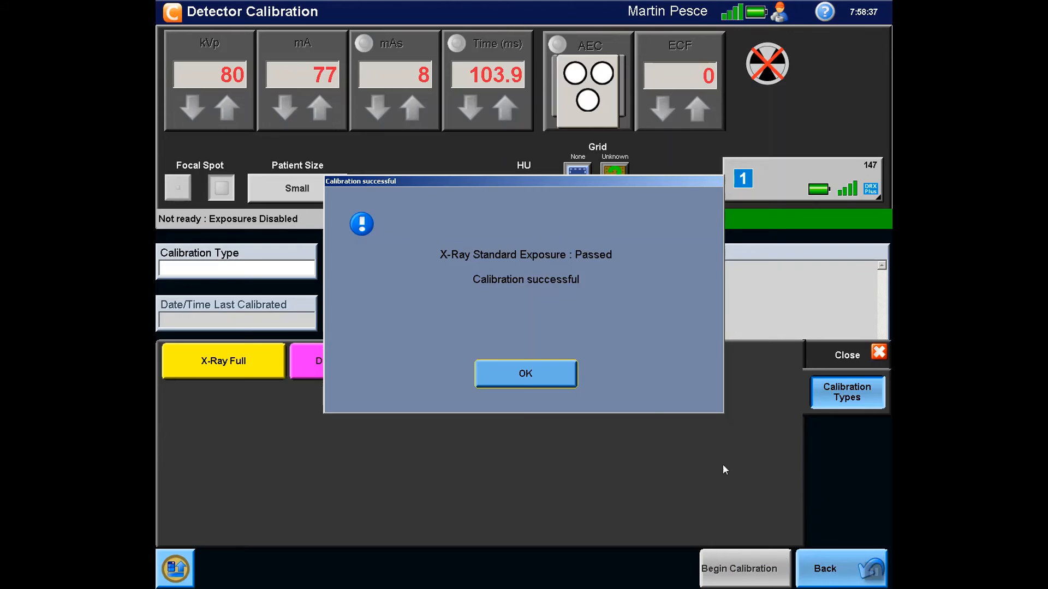
pyautogui.moveTo(559, 372)
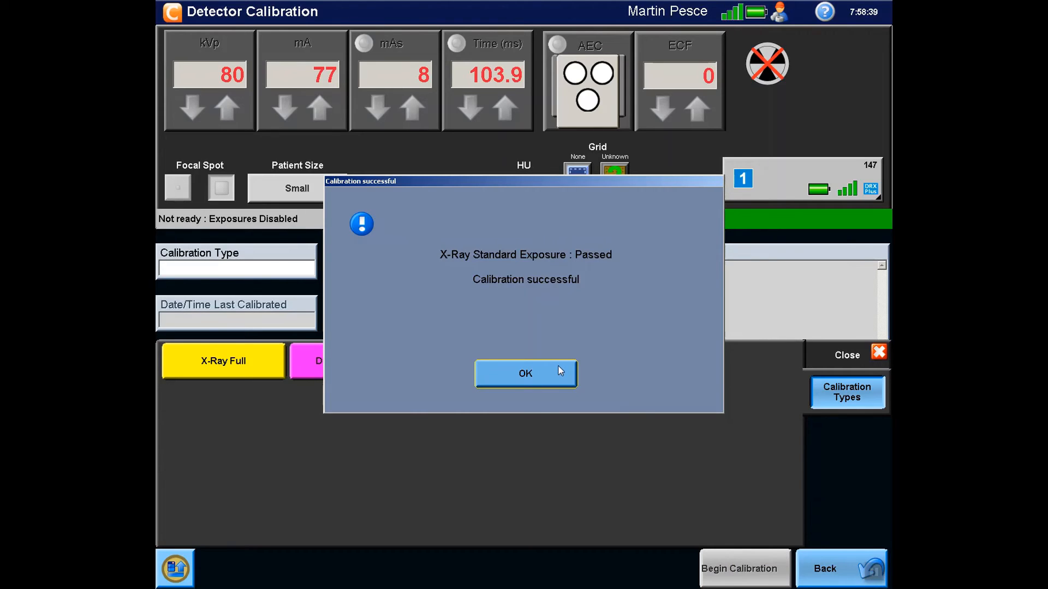
# Acknowledge the 'Calibration successful' message with OK
pyautogui.click(524, 373)
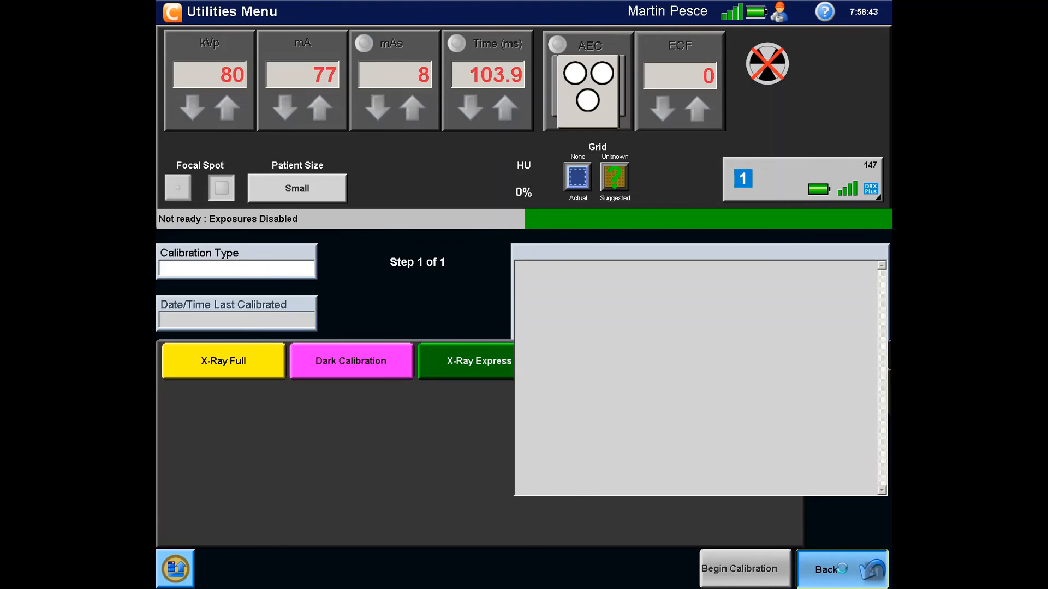
# Back out of Detector Calibration to the full Utilities Menu tool list
pyautogui.click(840, 569)
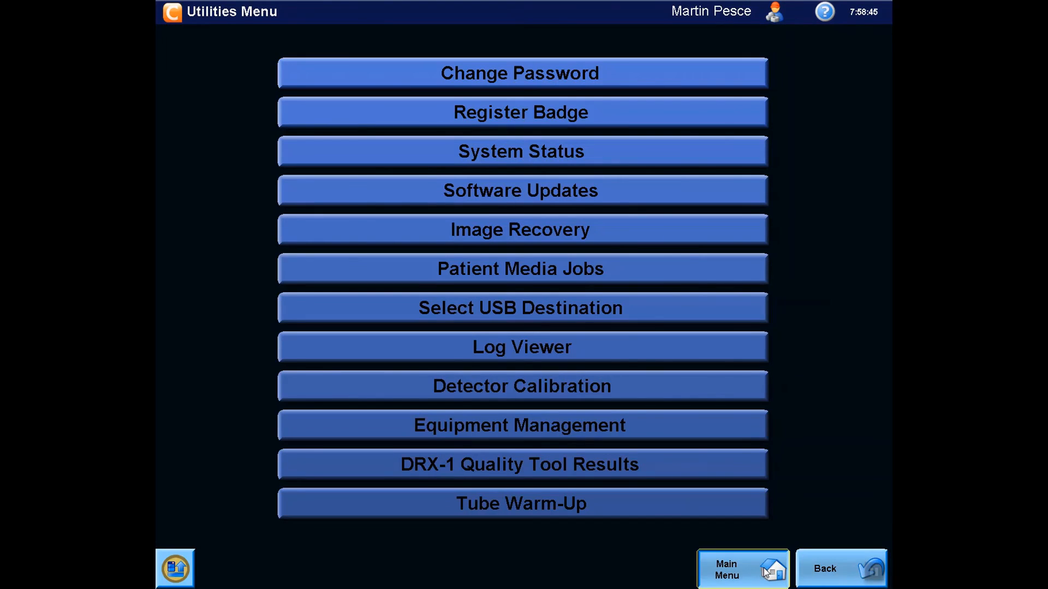